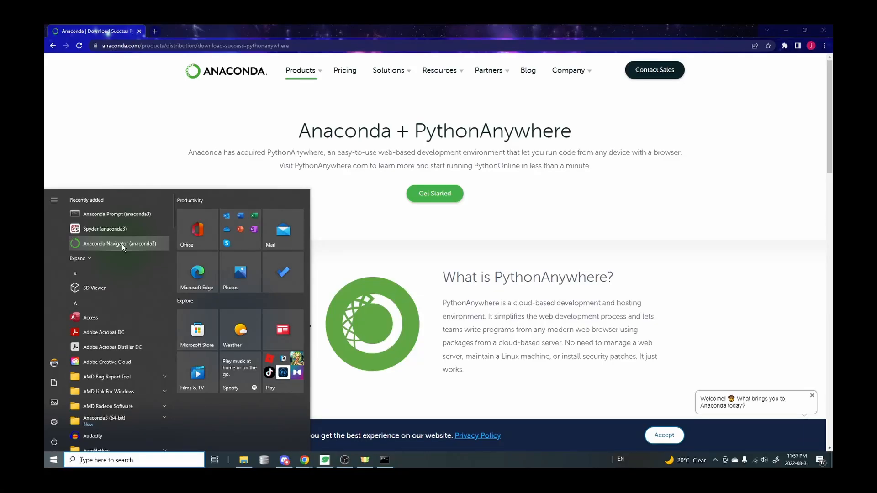
- Launch Anaconda Navigator (anaconda3) from Start, which shows only a blank conda console
{"action": "left_click", "coordinate": [122, 244]}
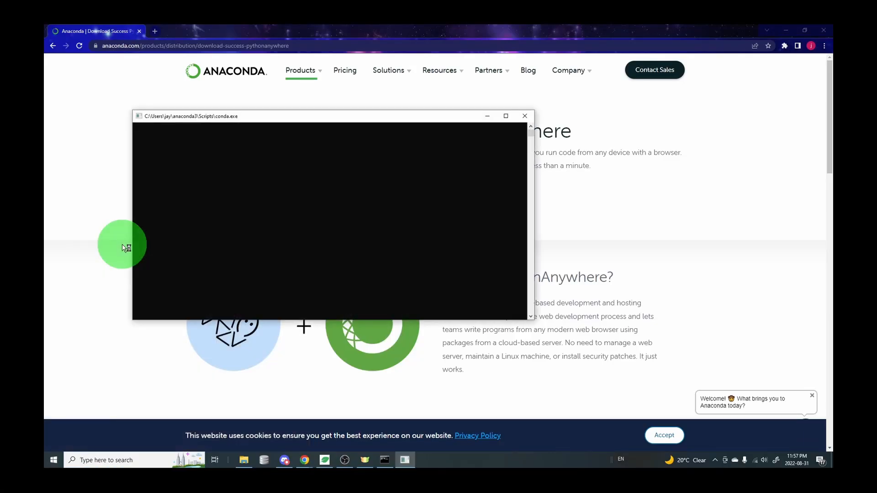
{"action": "left_click", "coordinate": [53, 460]}
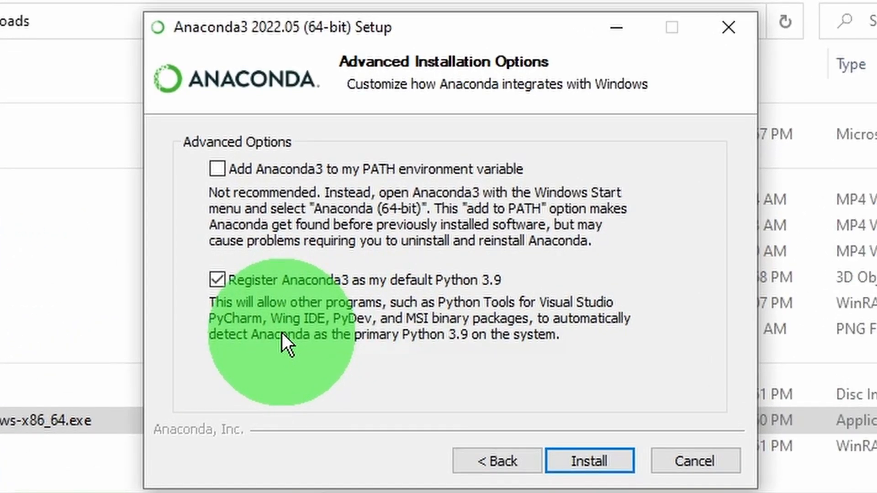
- Uncheck 'Register Anaconda3 as my default Python 3.9' and proceed with the install
{"action": "left_click", "coordinate": [216, 280]}
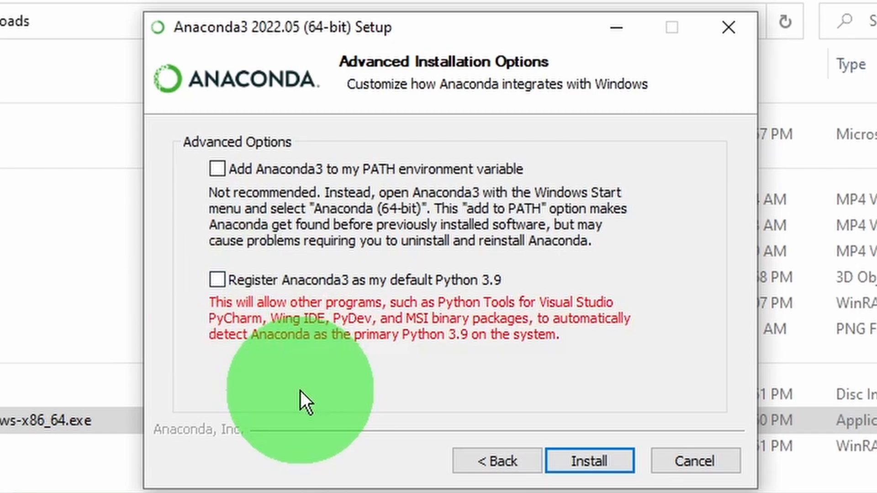
{"action": "mouse_move", "coordinate": [325, 332]}
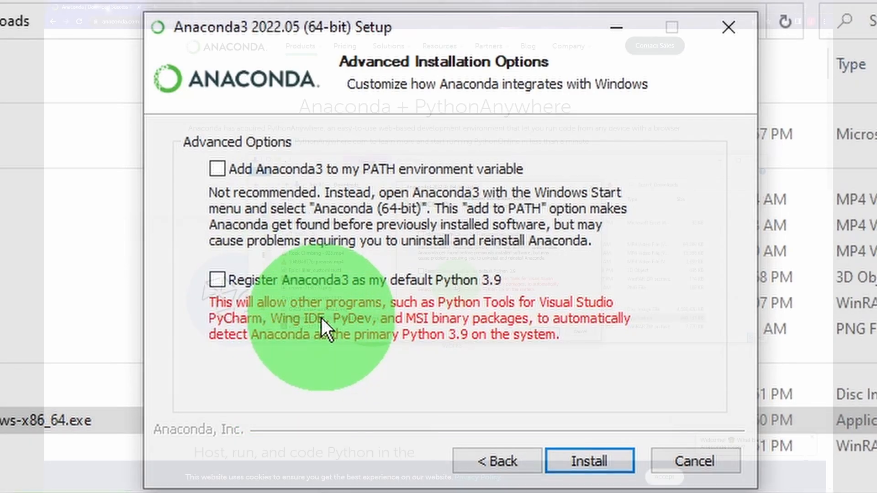
{"action": "left_click", "coordinate": [589, 460]}
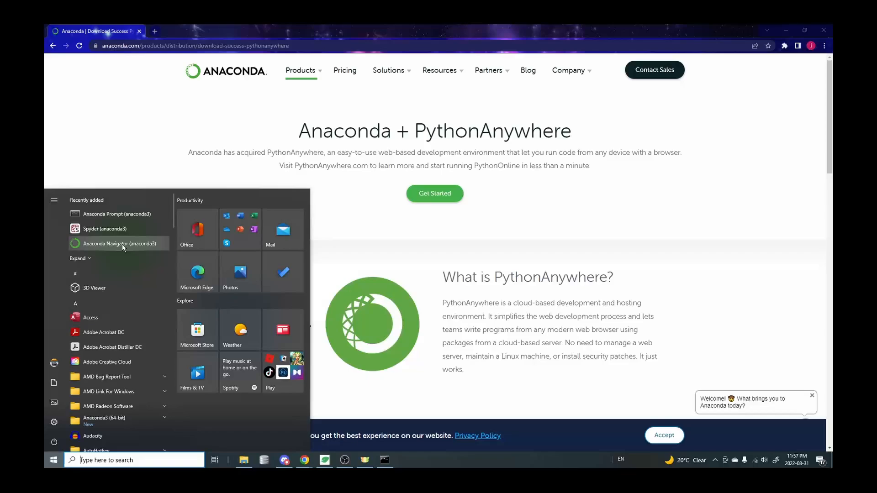
- Retry Anaconda Navigator, then launch Anaconda Prompt (anaconda3) from the Start menu
{"action": "left_click", "coordinate": [122, 243]}
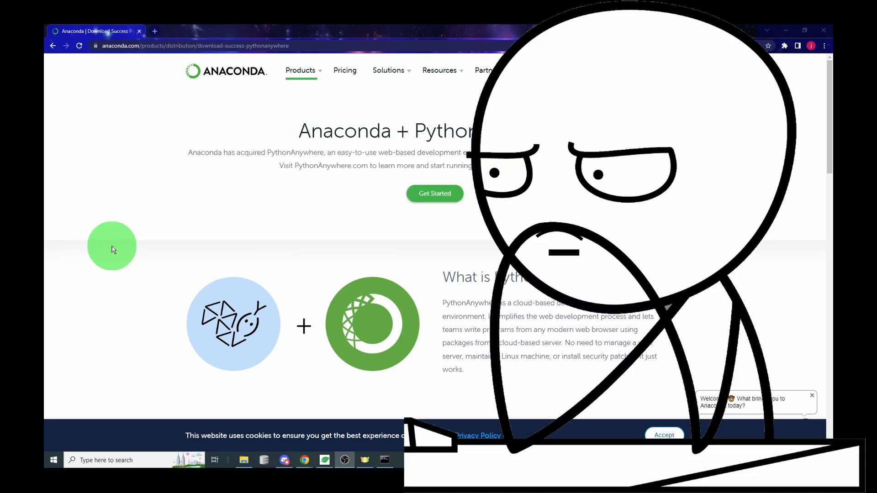
{"action": "left_click", "coordinate": [54, 460]}
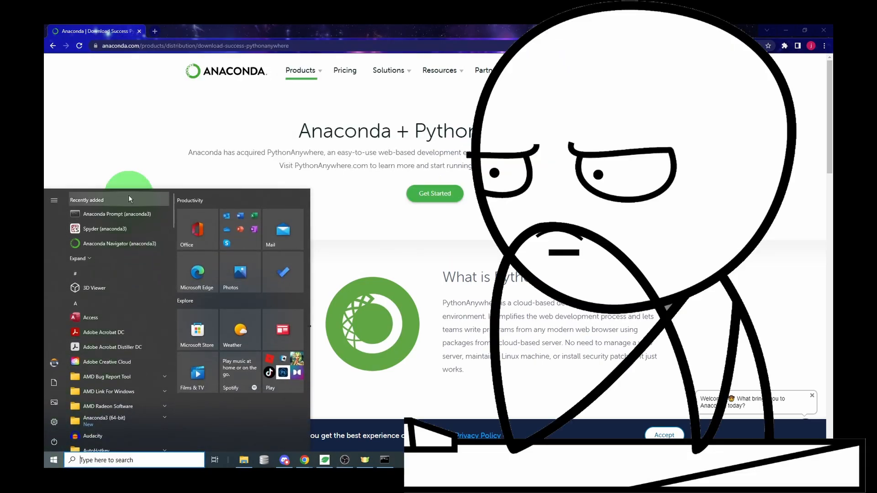
{"action": "left_click", "coordinate": [117, 214]}
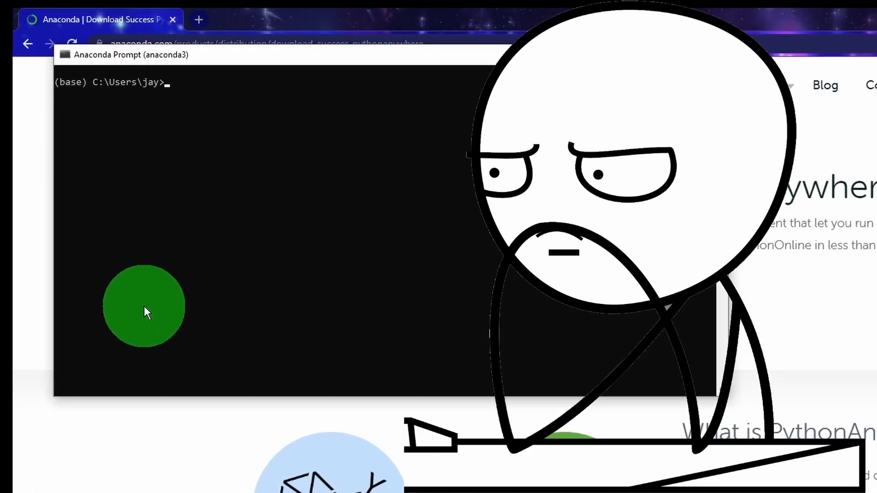
- Run 'conda update conda' and scroll through the pywin32 DLL load ImportError traceback
{"action": "type", "text": "conda"}
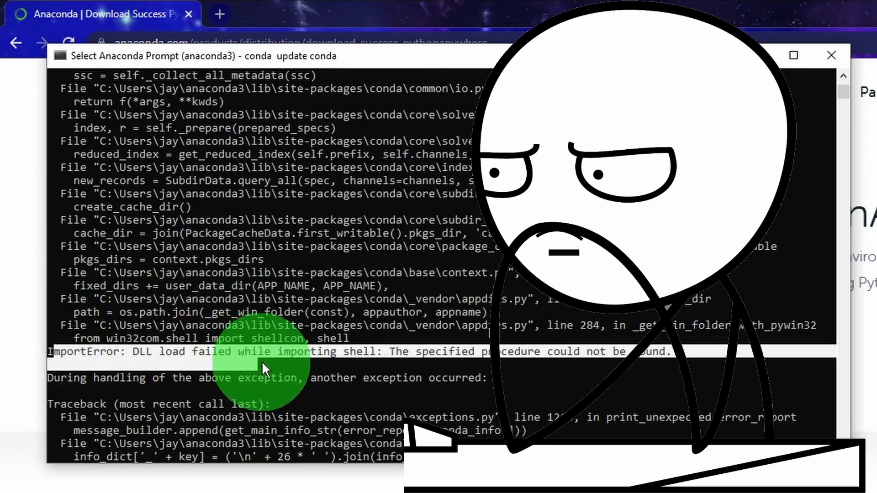
{"action": "mouse_move", "coordinate": [535, 383]}
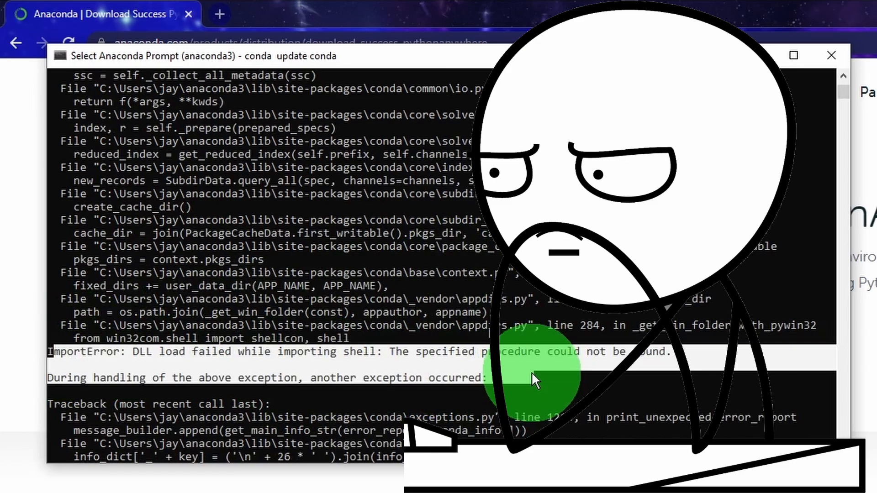
{"action": "scroll", "scroll_direction": "down", "scroll_amount": 3}
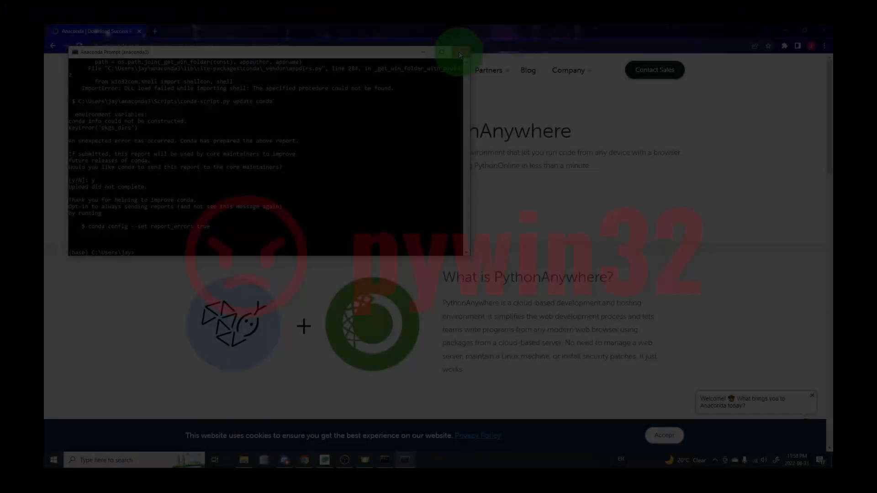
- Search for cmd and open Command Prompt from Best match
{"action": "left_click", "coordinate": [459, 52]}
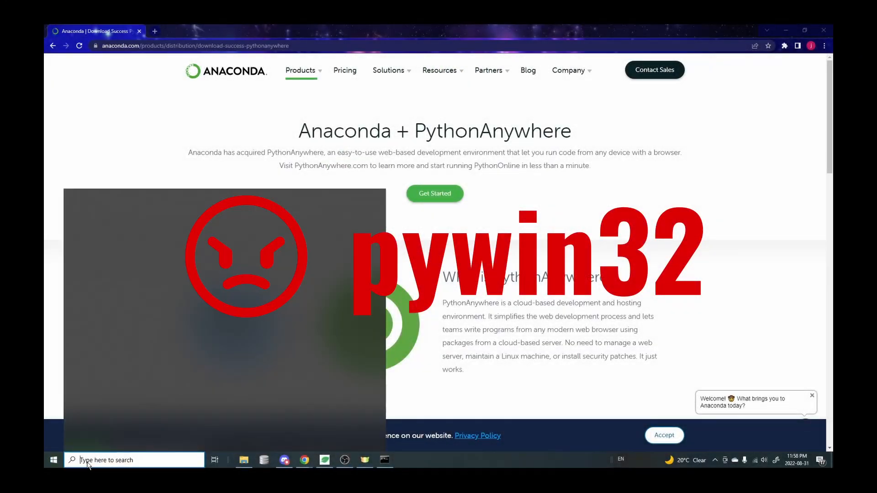
{"action": "type", "text": "cmd"}
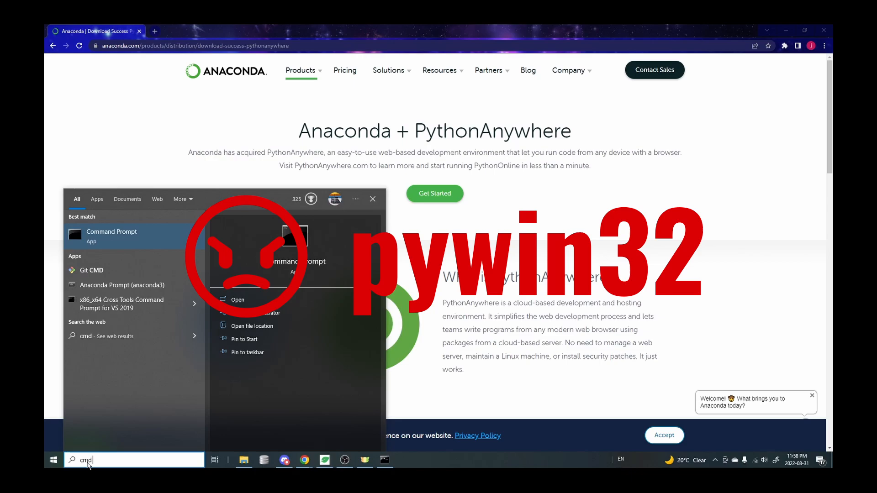
{"action": "left_click", "coordinate": [238, 300]}
{"action": "type", "text": "pip sh"}
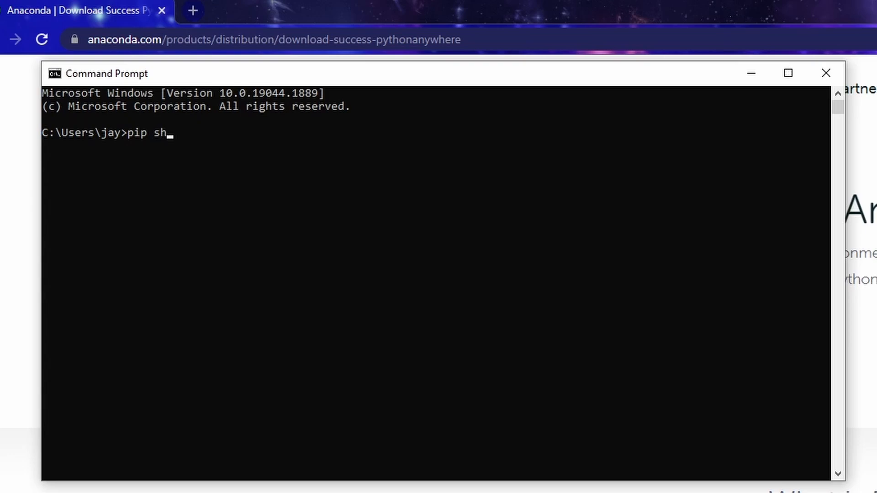
- Run 'pip show pywin32' and mark the Version: 304 line in the output
{"action": "type", "text": "ow py"}
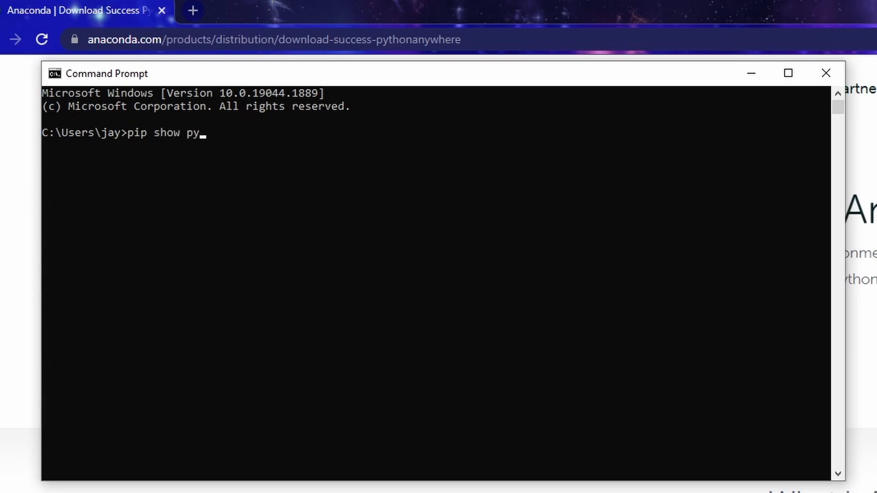
{"action": "type", "text": "win32"}
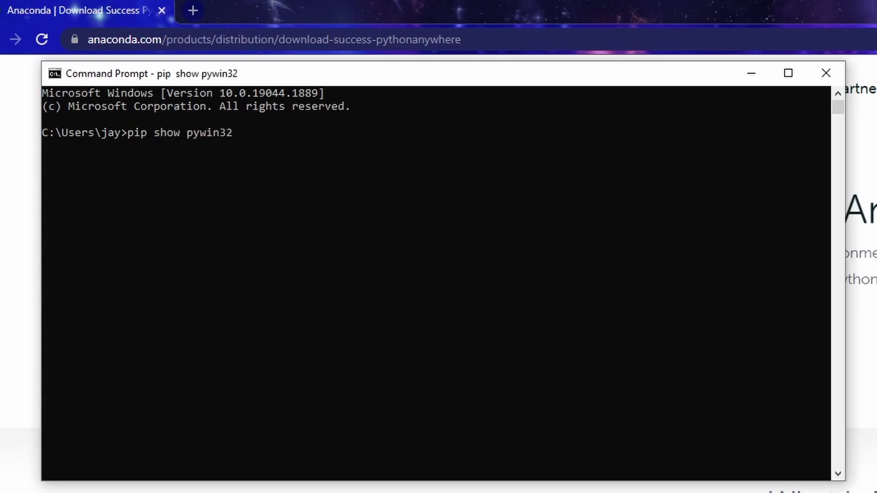
{"action": "key", "text": "Enter"}
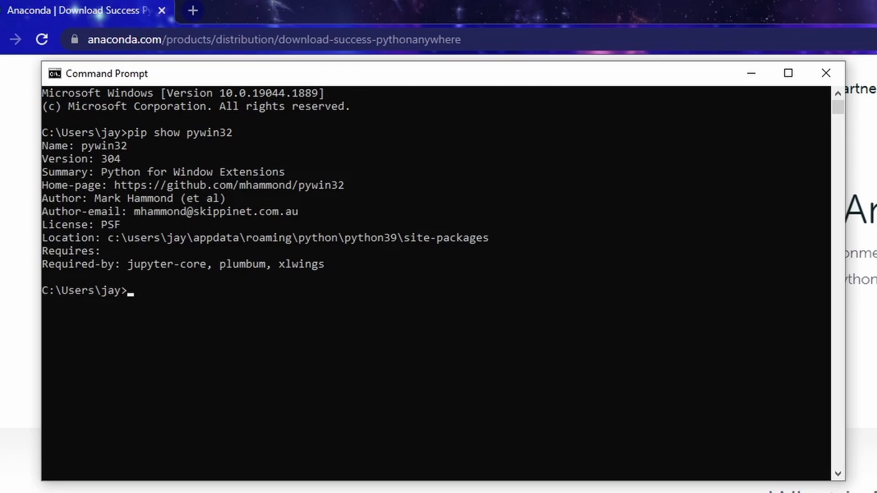
{"action": "left_click", "coordinate": [122, 159]}
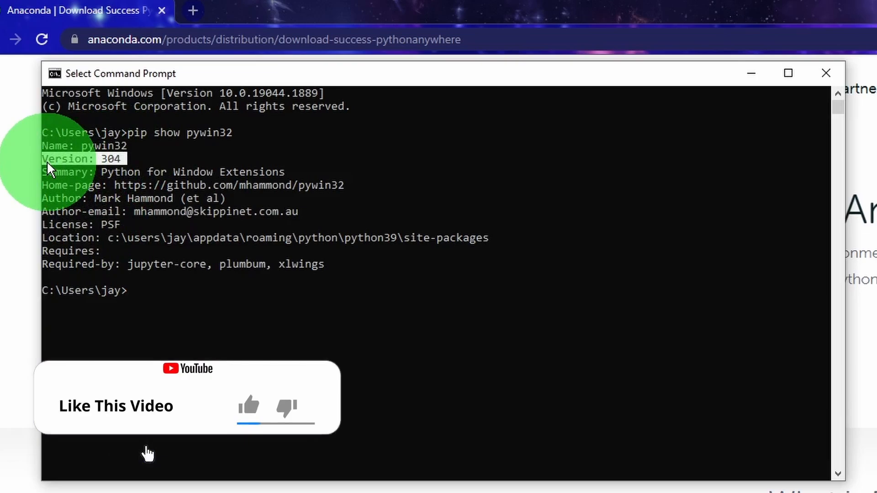
{"action": "left_click", "coordinate": [274, 403]}
{"action": "type", "text": "pip install"}
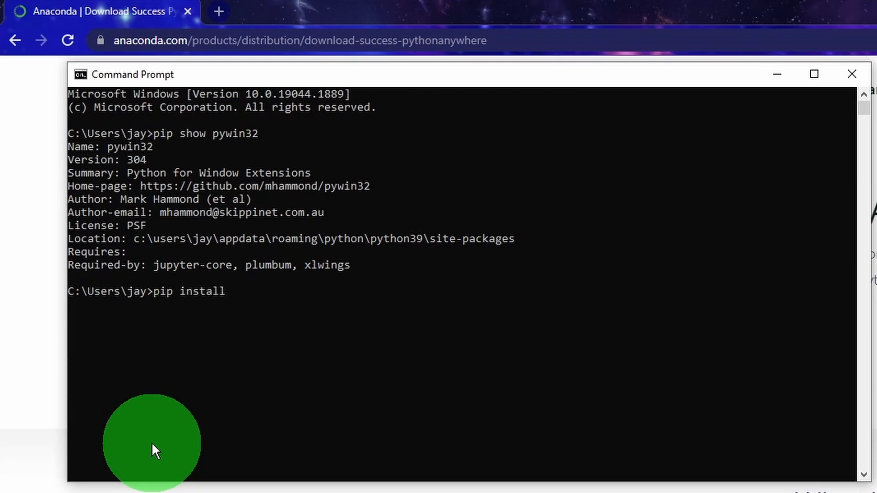
- Attempt pywin32==288, then downgrade pywin32 to 228 and close Command Prompt
{"action": "type", "text": "--upgrade pywin32"}
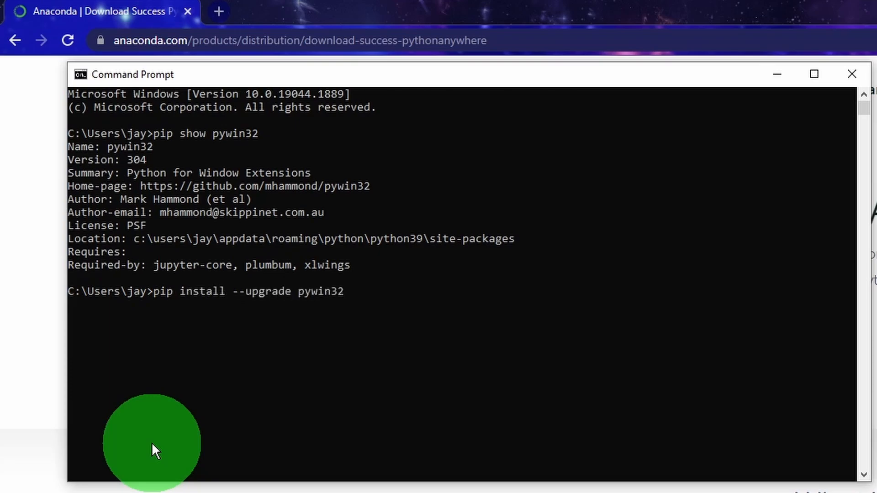
{"action": "type", "text": "==288"}
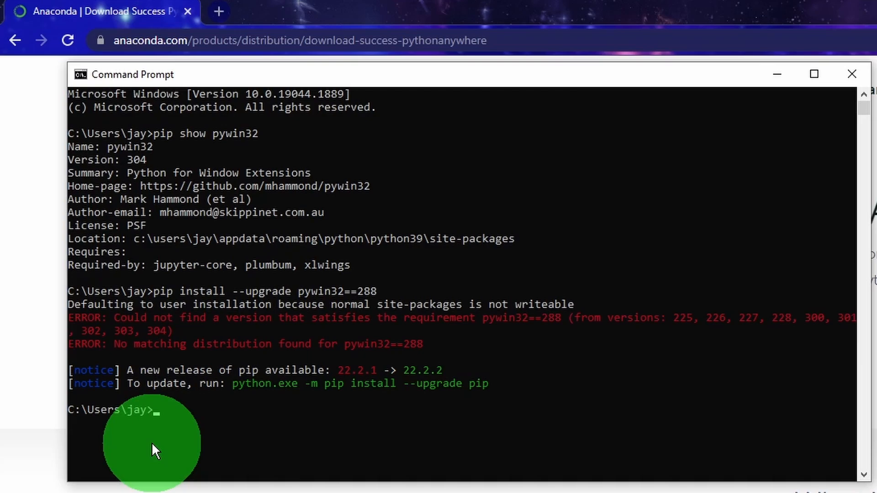
{"action": "type", "text": "pip install --upgrade pywin32==288"}
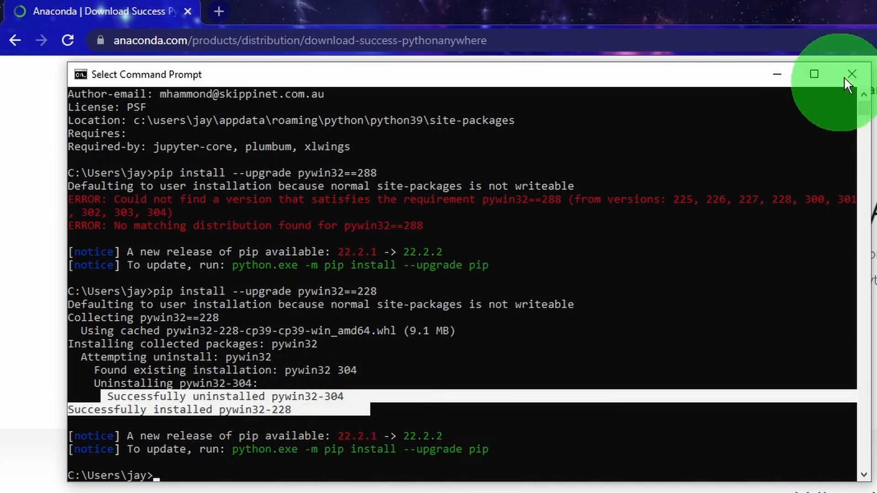
{"action": "left_click", "coordinate": [852, 73]}
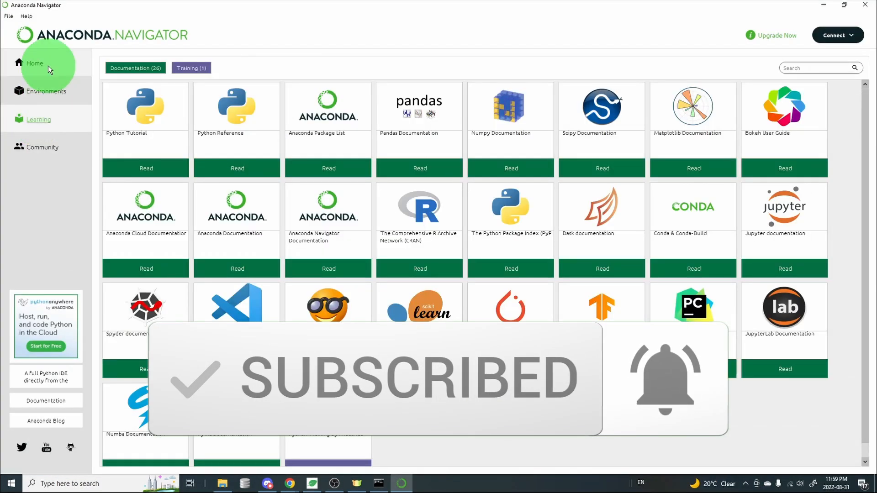
- Launch Jupyter Notebook and Spyder from the Navigator home, closing their extra windows
{"action": "left_click", "coordinate": [636, 202]}
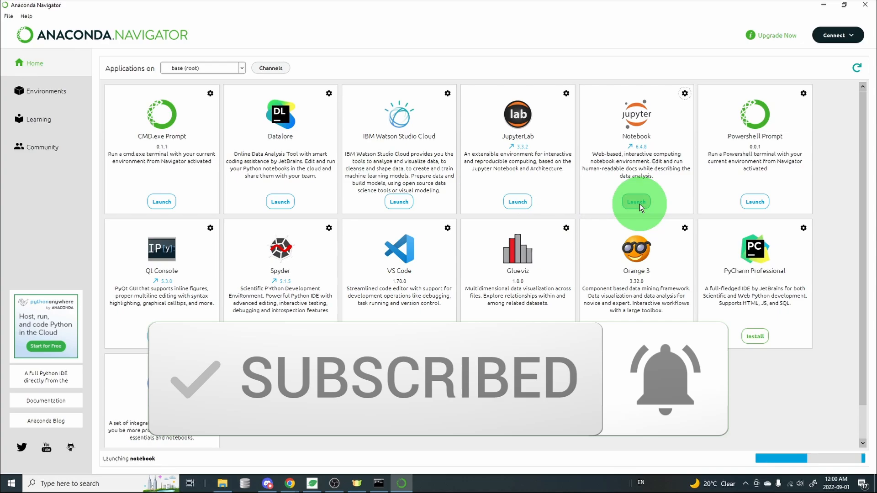
{"action": "left_click", "coordinate": [636, 202]}
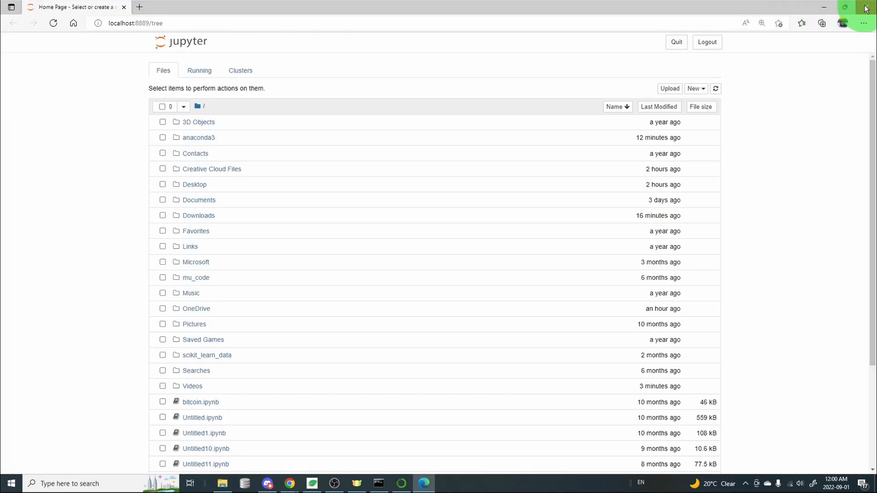
{"action": "left_click", "coordinate": [399, 337]}
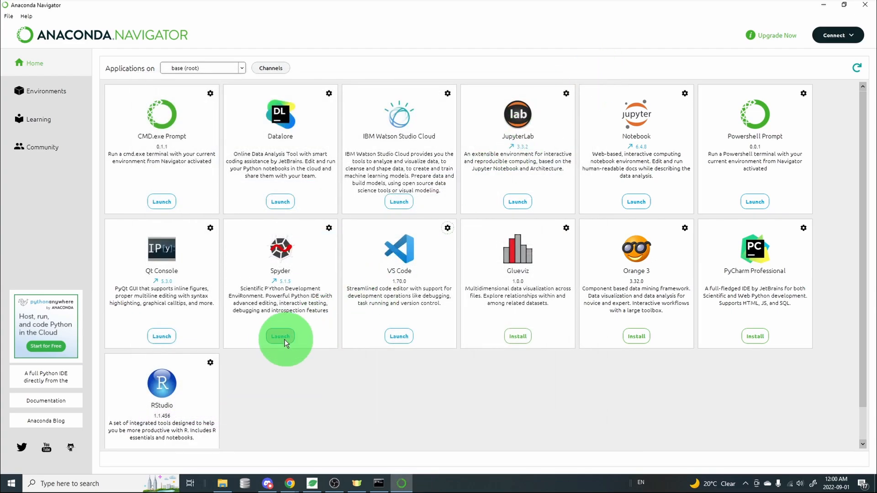
{"action": "left_click", "coordinate": [280, 336]}
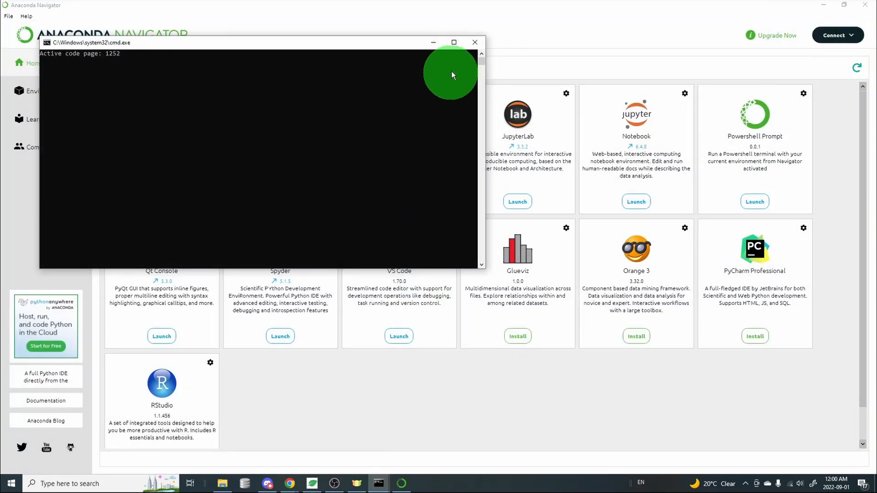
{"action": "left_click", "coordinate": [475, 42]}
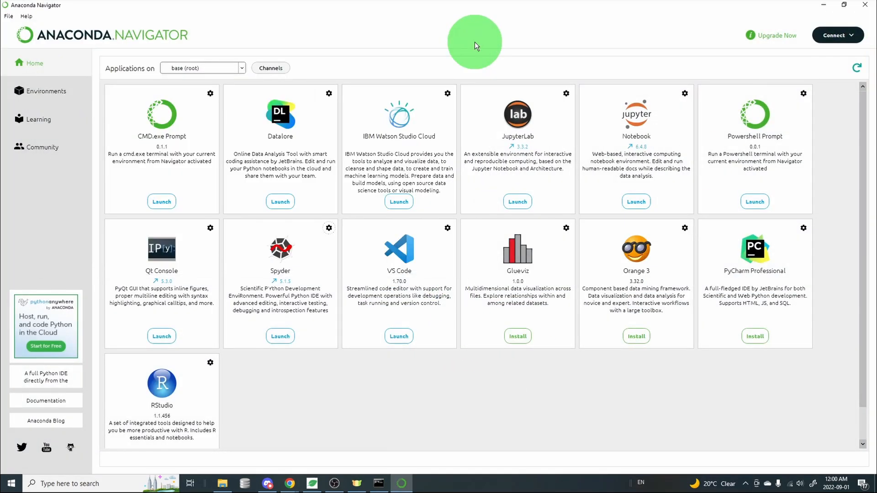